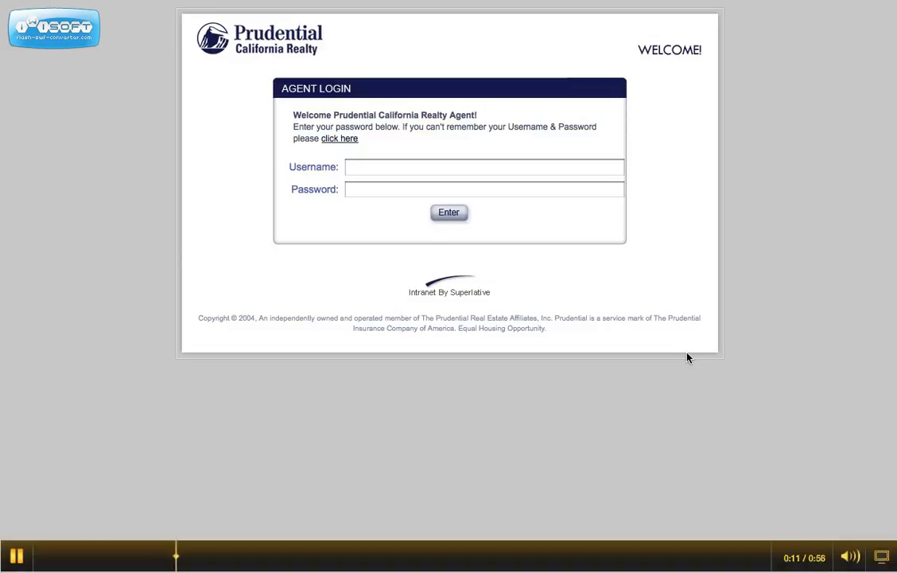
mouse_move(540, 210)
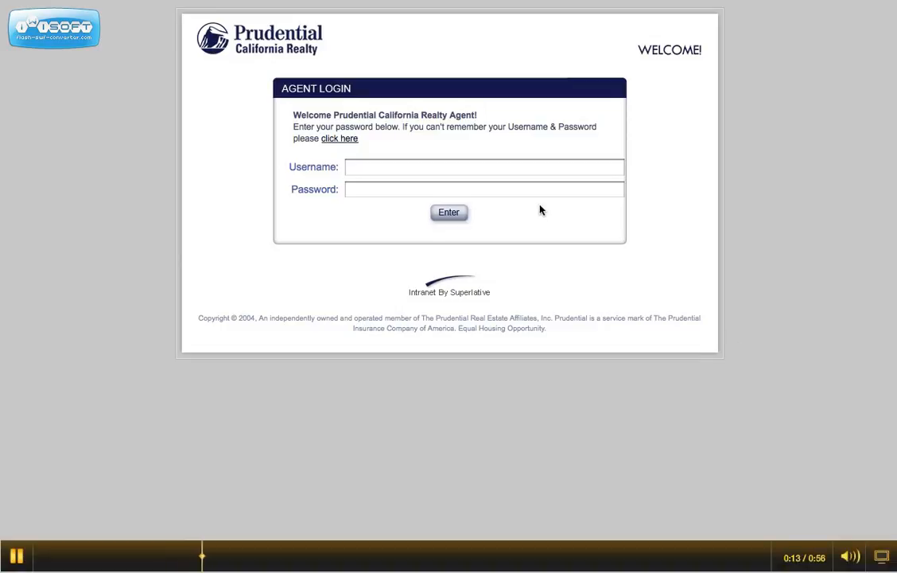
mouse_move(394, 175)
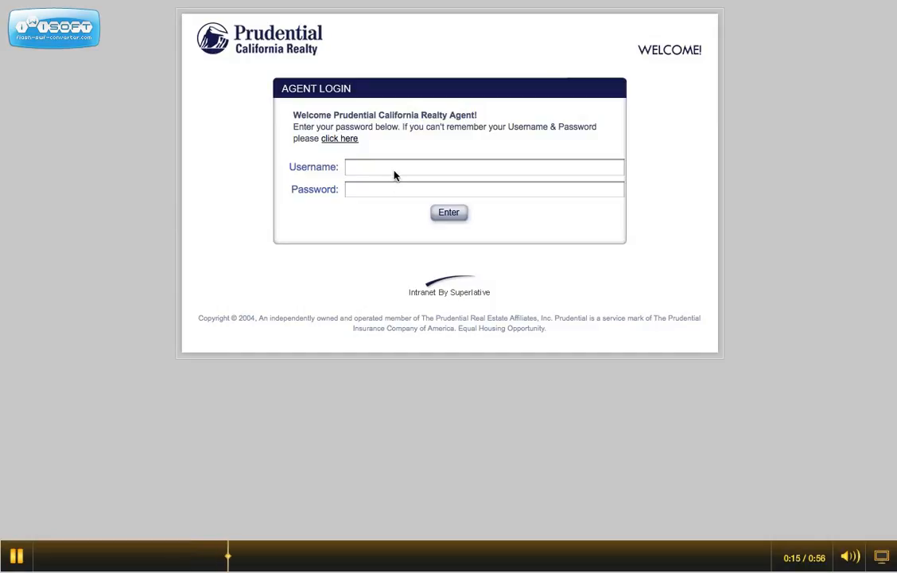
Enter the username 'Lindsey' on the InsidePCR agent login form
click(484, 167)
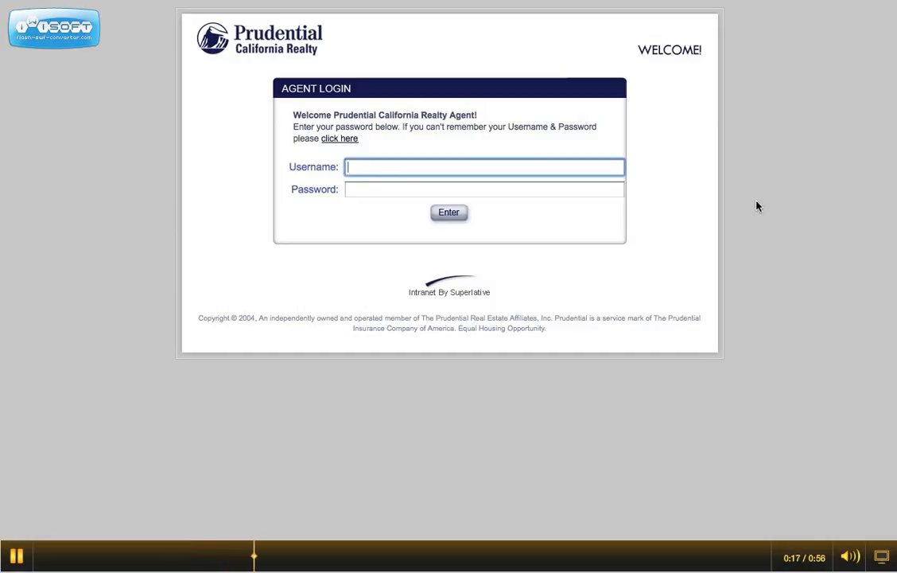
text(Lindsey)
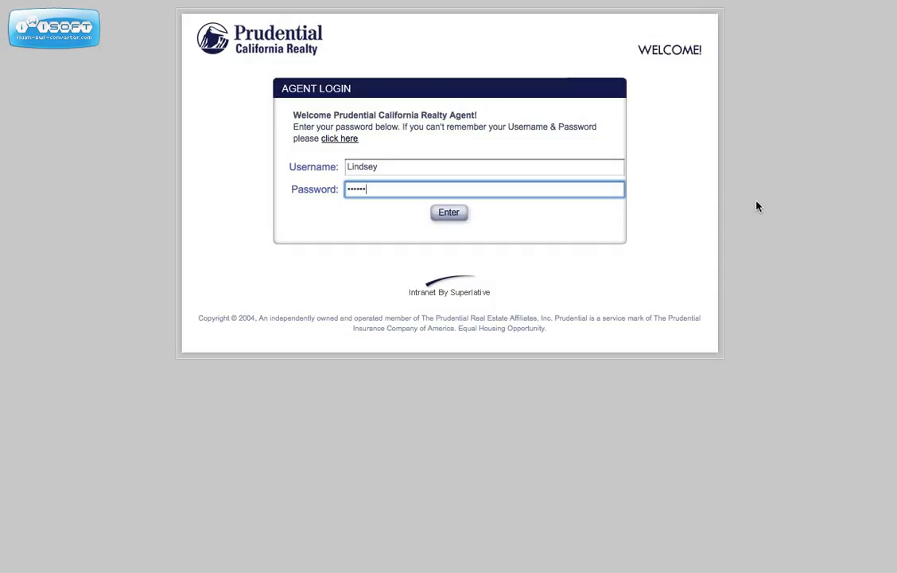
Log in and go to the Order Forms list under Marketing Downloads
click(448, 213)
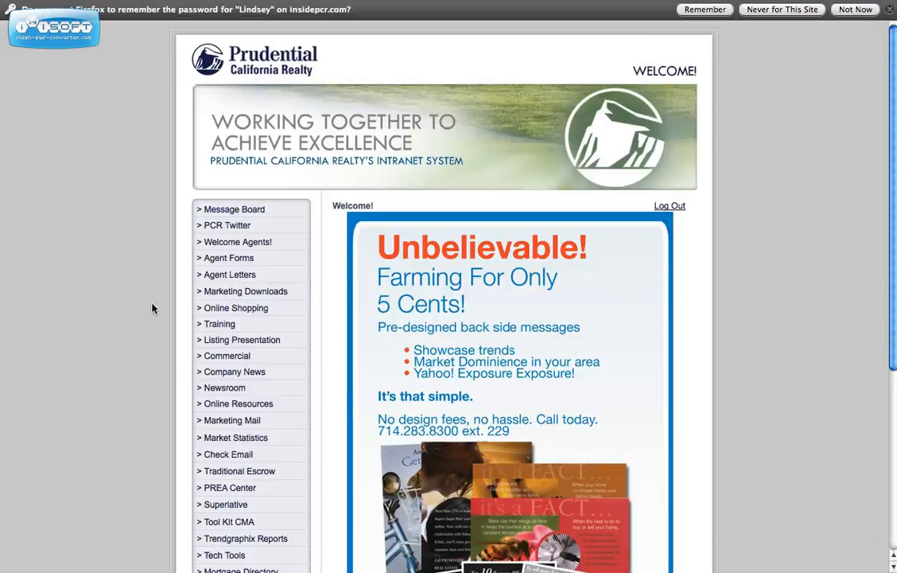
click(245, 290)
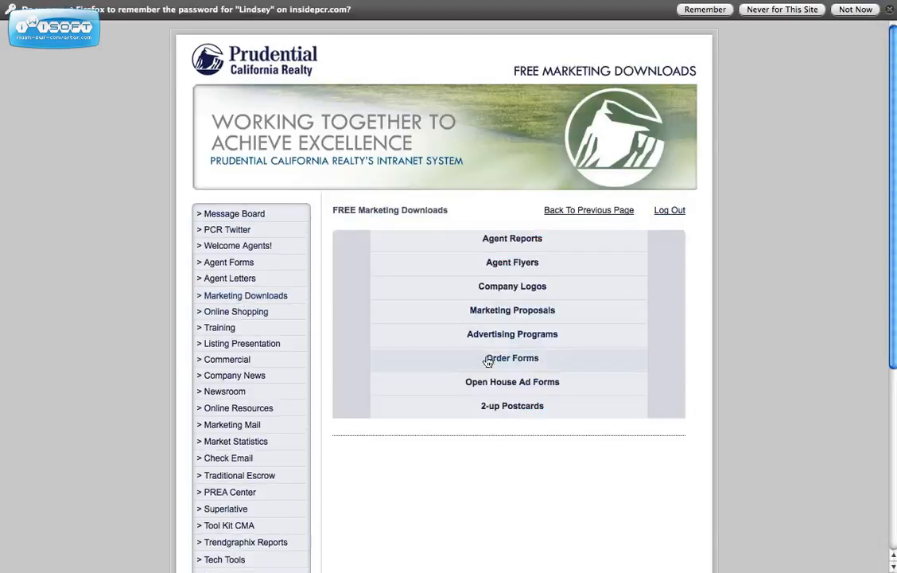
click(513, 357)
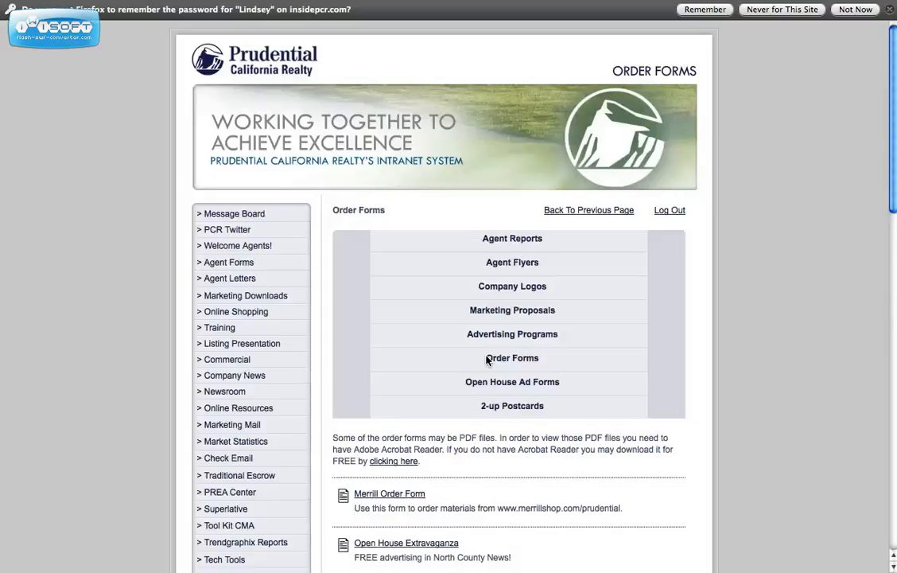
Open the Business Card Order Form PDF from the order forms list
scroll(down, 3)
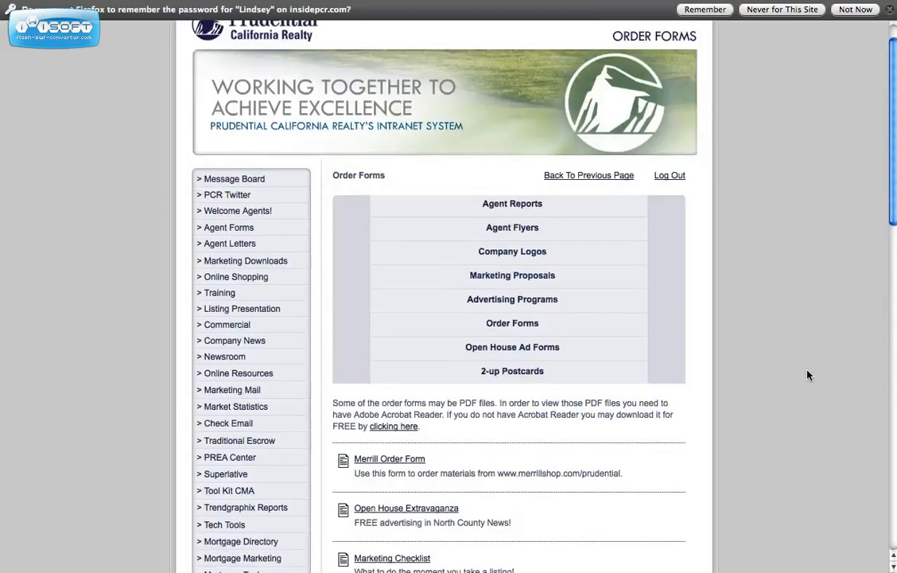
scroll(down, 3)
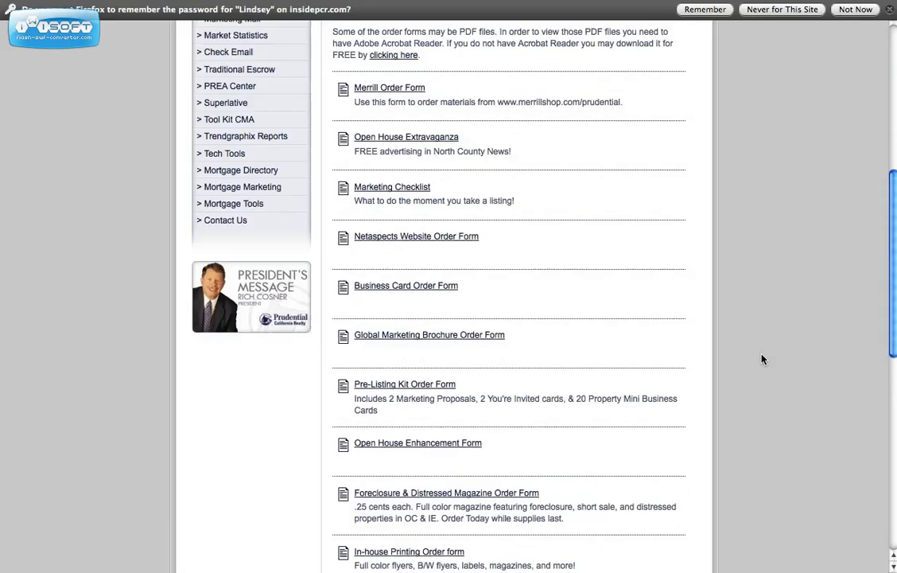
mouse_move(450, 295)
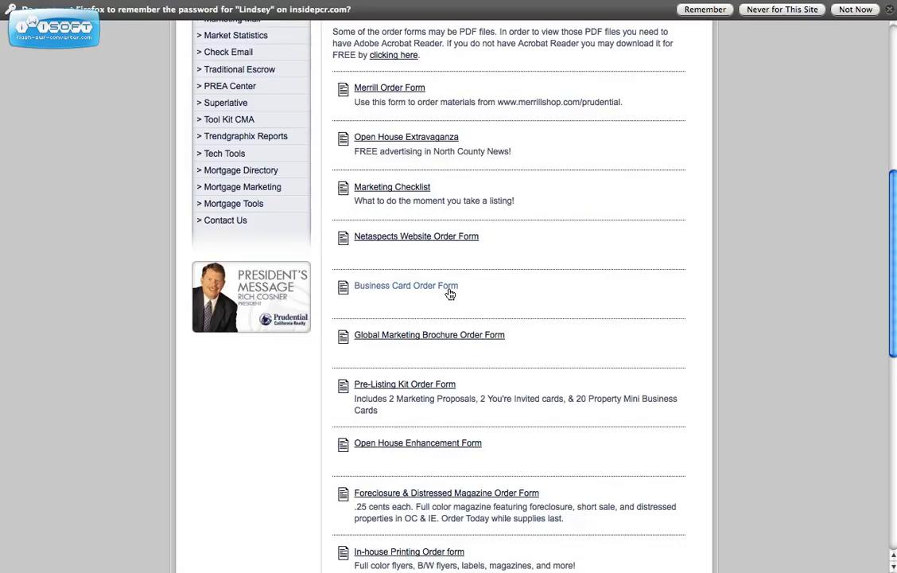
click(406, 285)
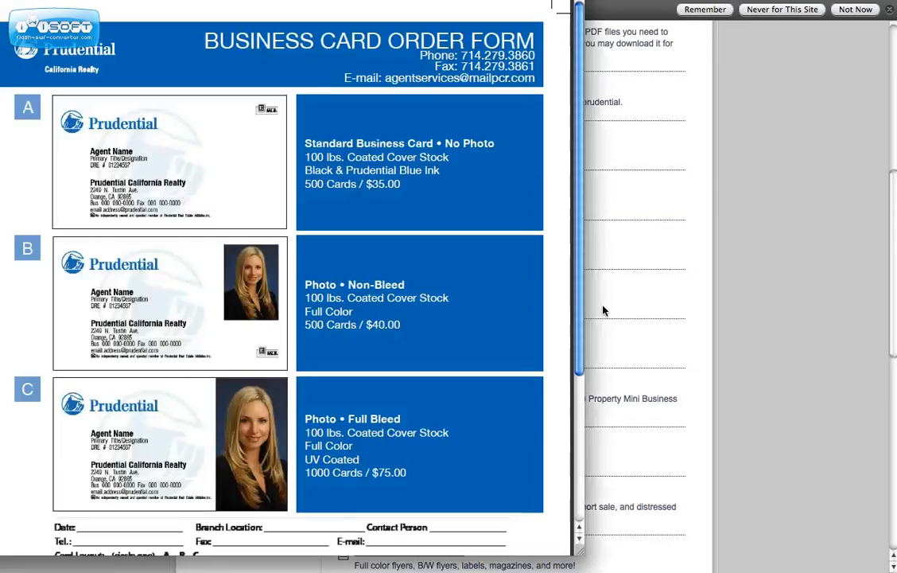